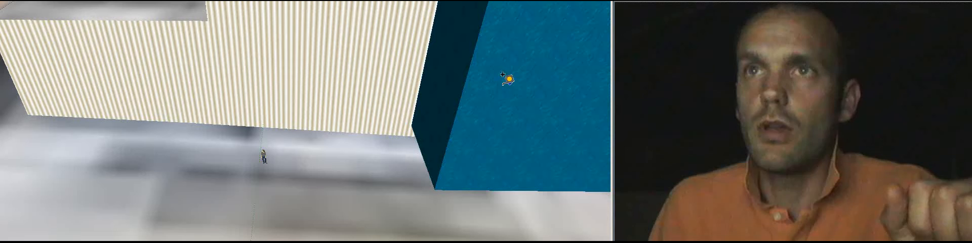
mouse_move(415, 107)
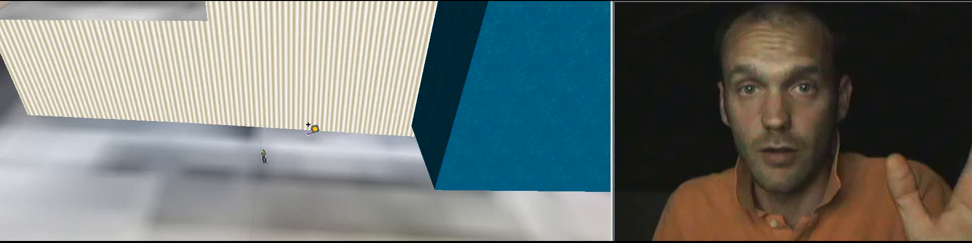
mouse_move(310, 131)
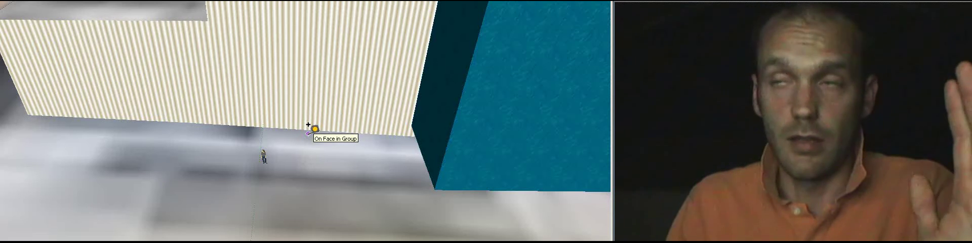